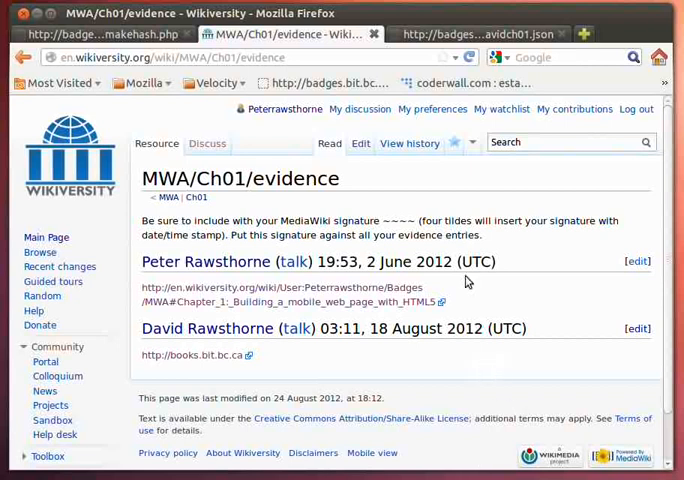
mouse_move(426, 184)
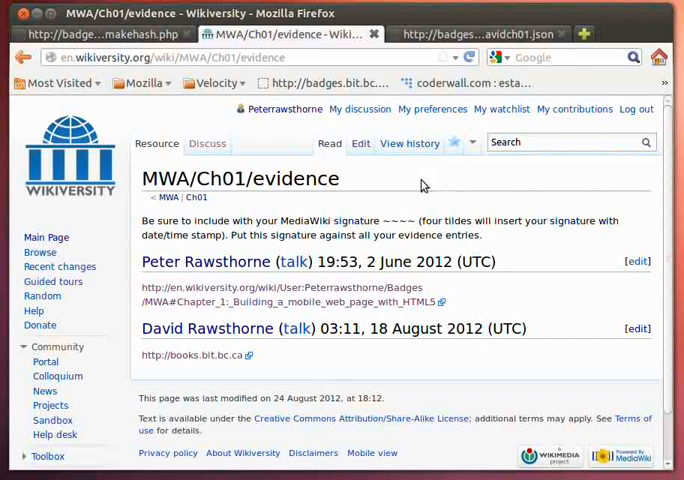
mouse_move(214, 384)
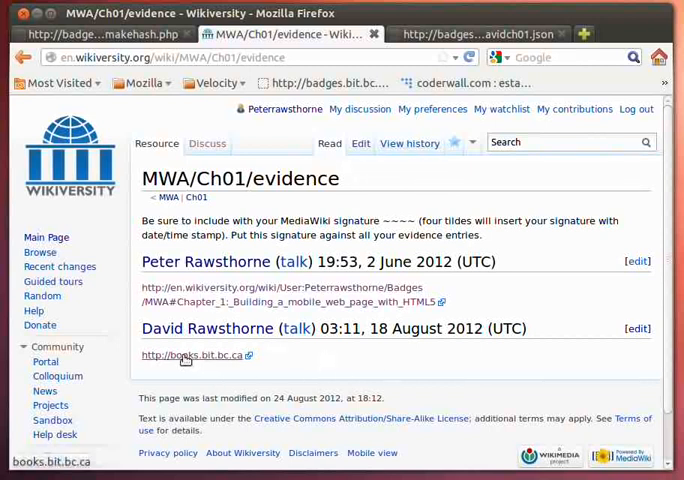
mouse_move(250, 372)
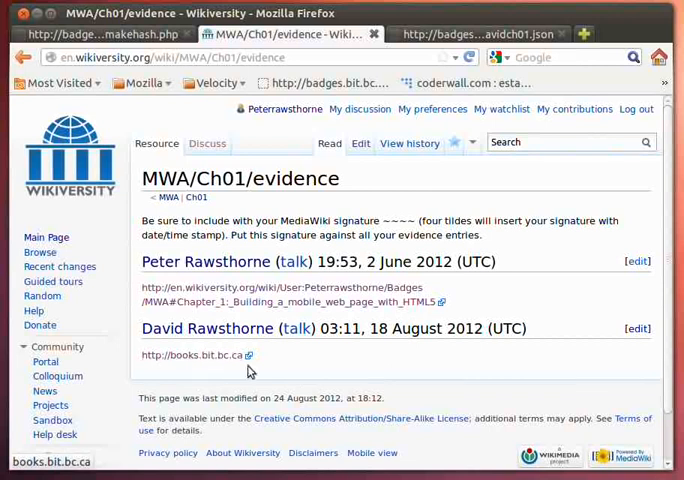
Show the badge assertion JSON with recipient hash, evidence and issuer details
click(500, 32)
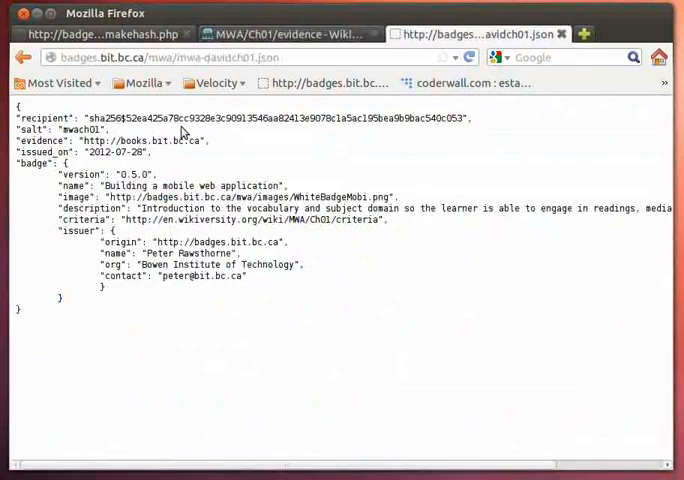
click(488, 56)
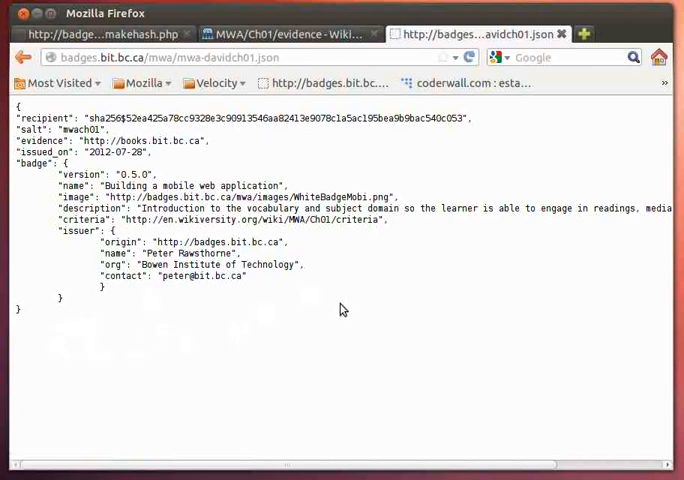
mouse_move(116, 168)
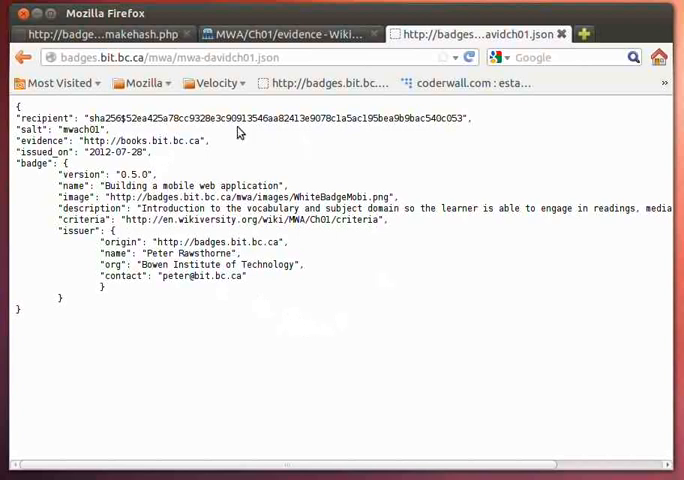
click(100, 32)
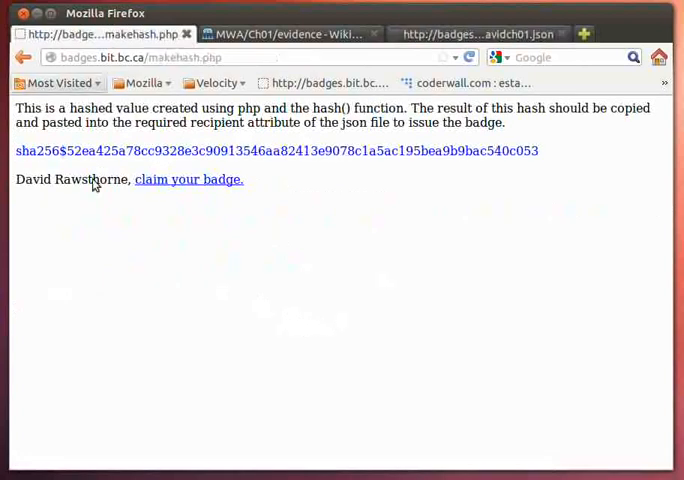
mouse_move(324, 320)
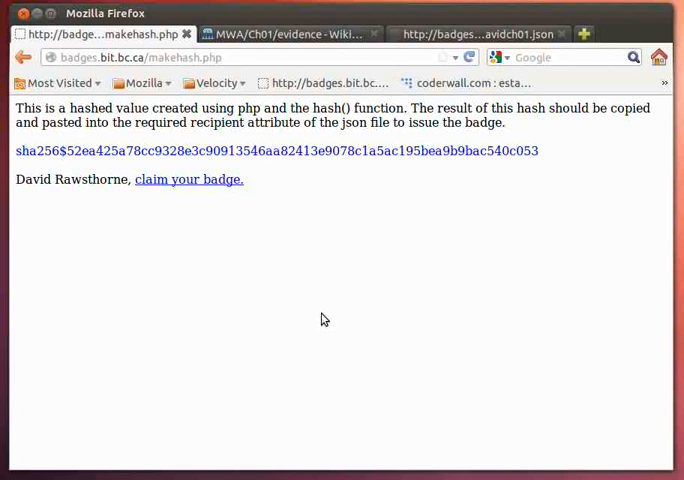
mouse_move(544, 154)
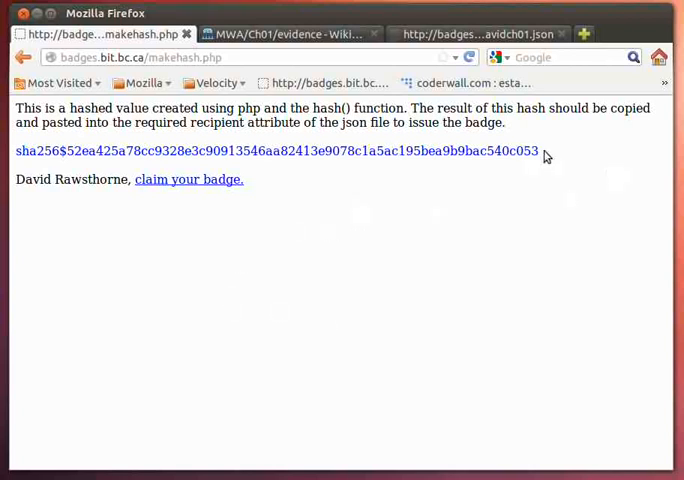
mouse_move(292, 228)
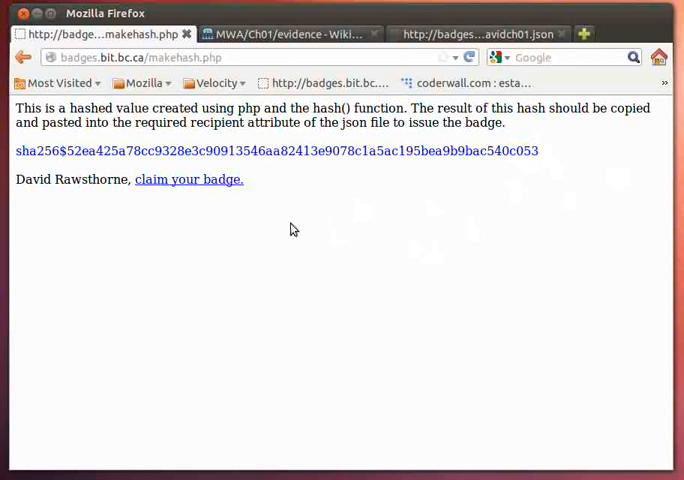
mouse_move(396, 246)
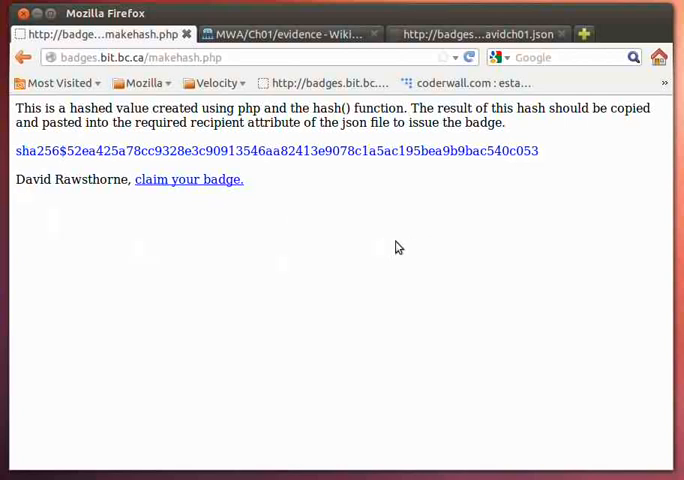
mouse_move(250, 184)
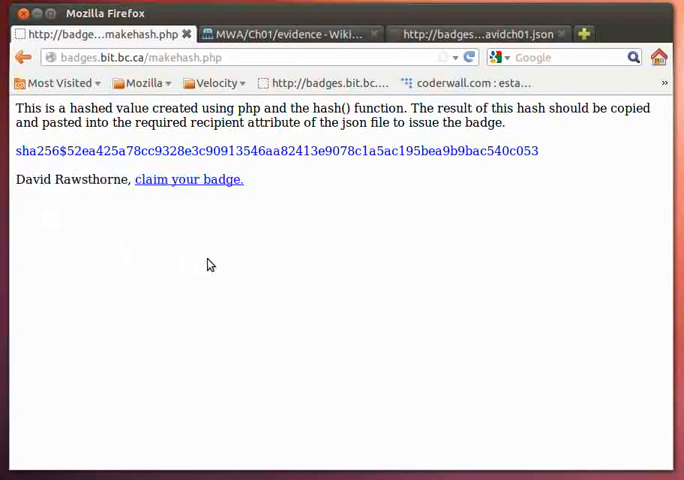
right_click(210, 264)
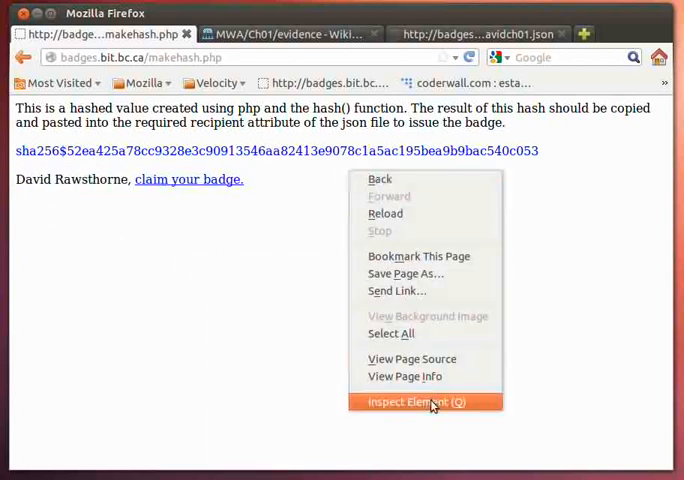
click(416, 402)
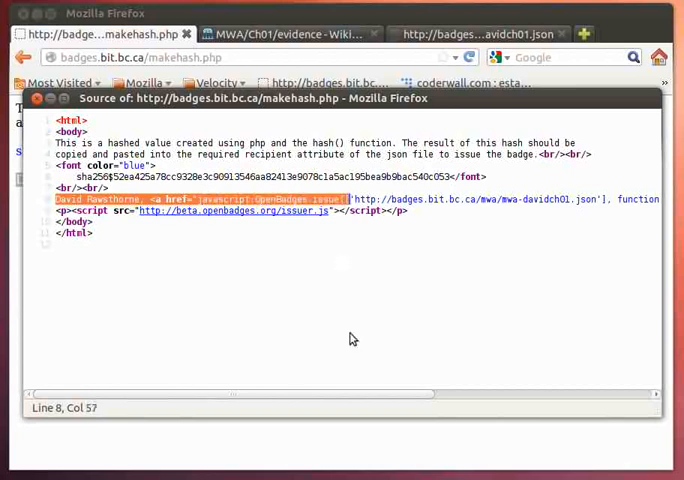
scroll(right, 3)
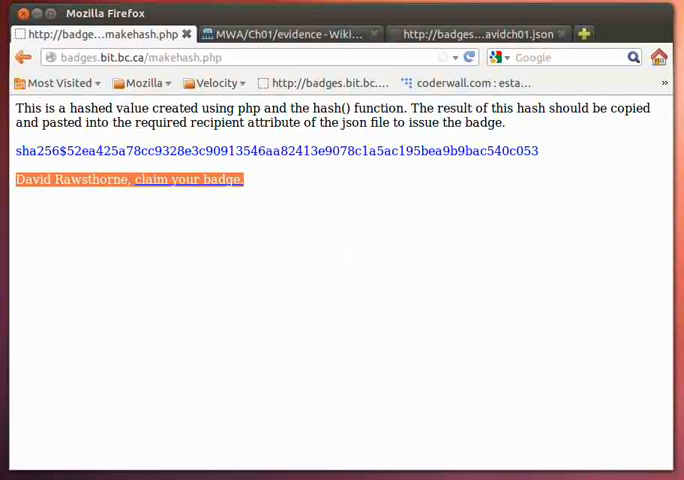
right_click(128, 180)
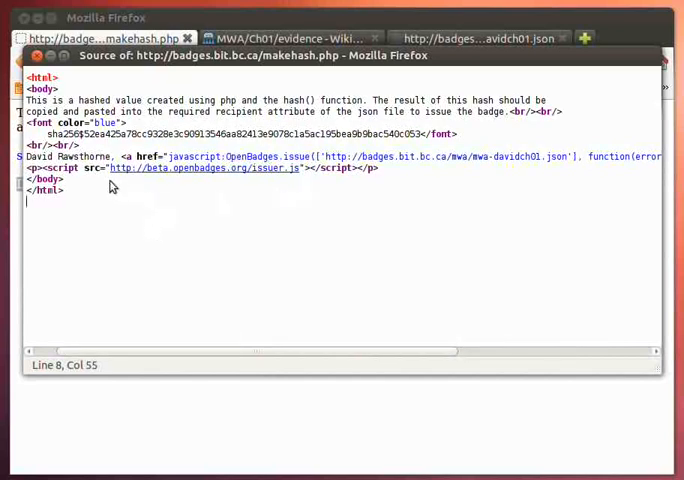
mouse_move(158, 172)
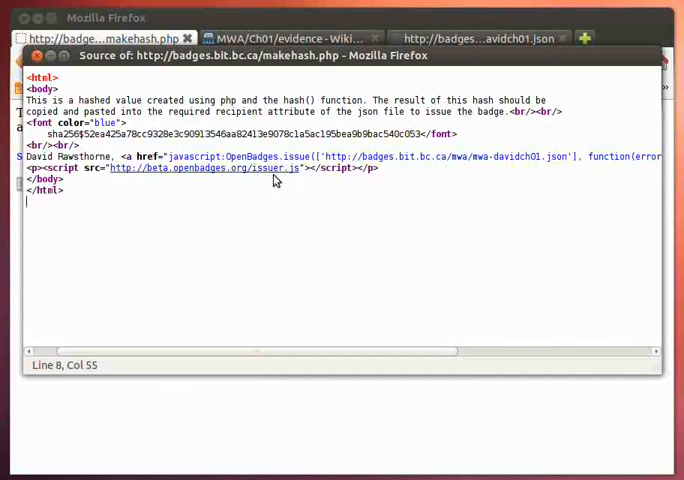
double_click(260, 156)
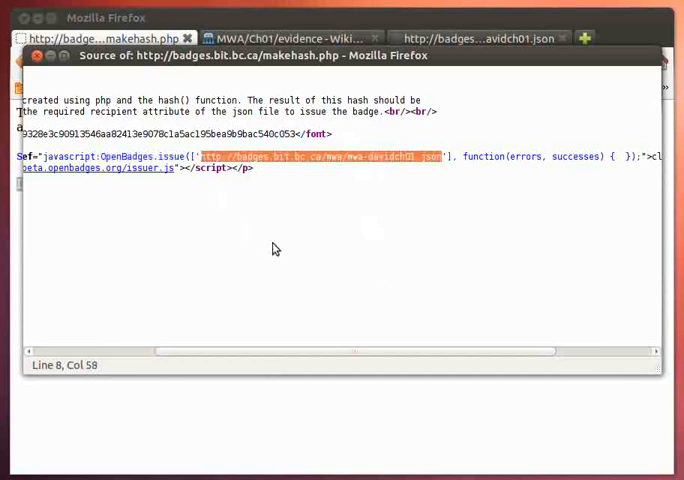
scroll(right, 3)
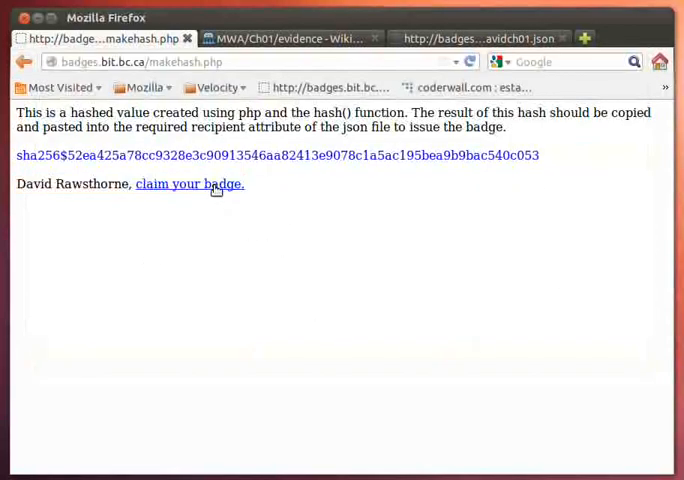
Claim the badge so the Backpack offers to submit it to beta.openbadges.org
click(190, 184)
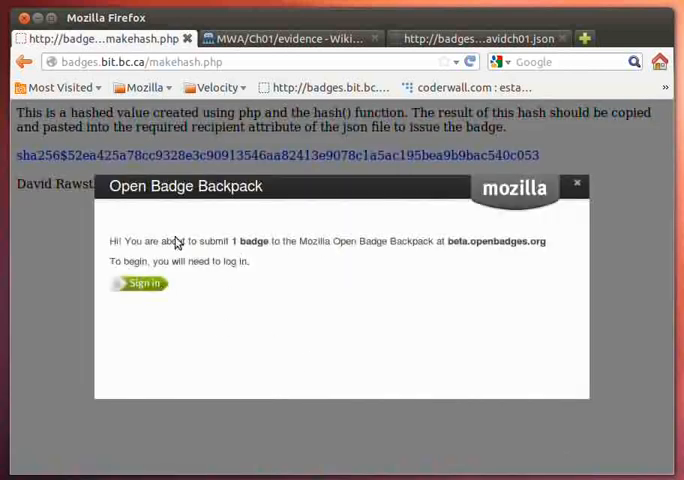
mouse_move(322, 344)
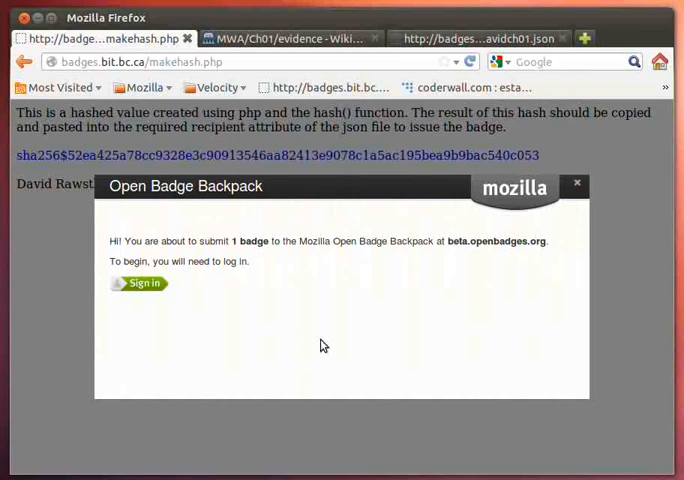
mouse_move(294, 340)
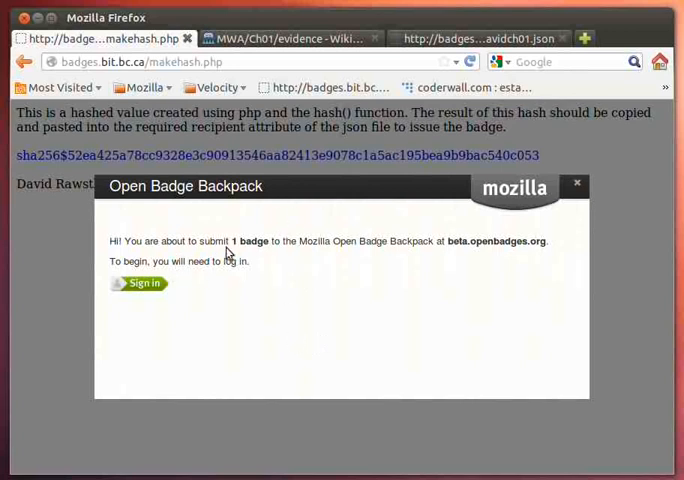
mouse_move(256, 288)
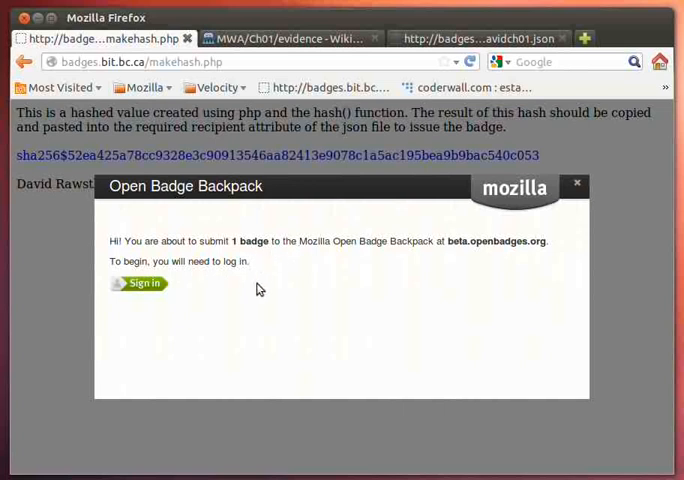
mouse_move(376, 292)
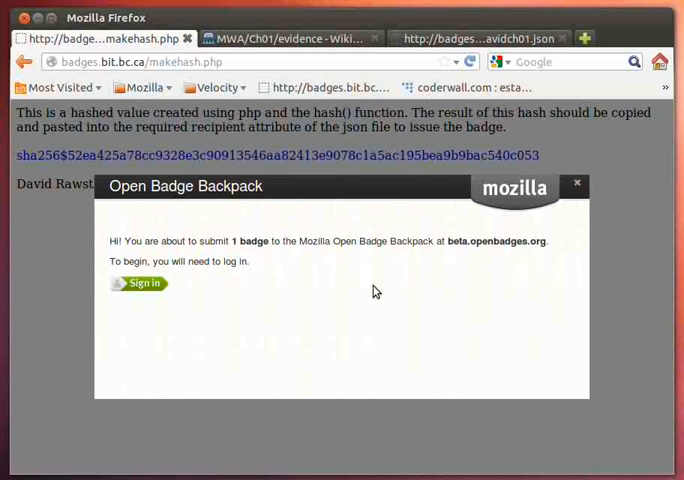
click(140, 284)
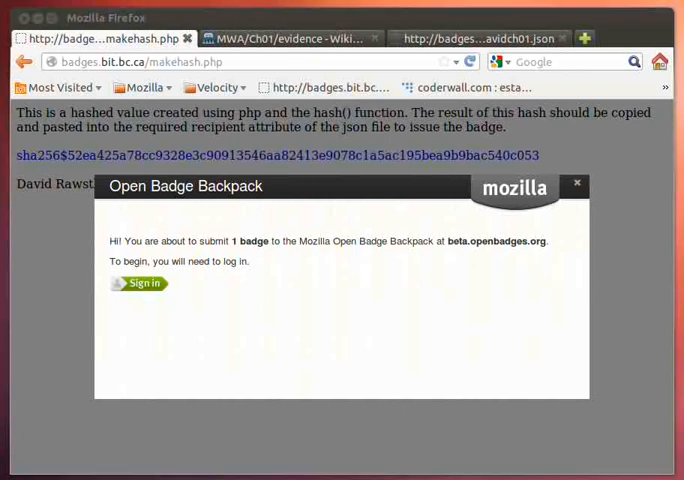
click(144, 284)
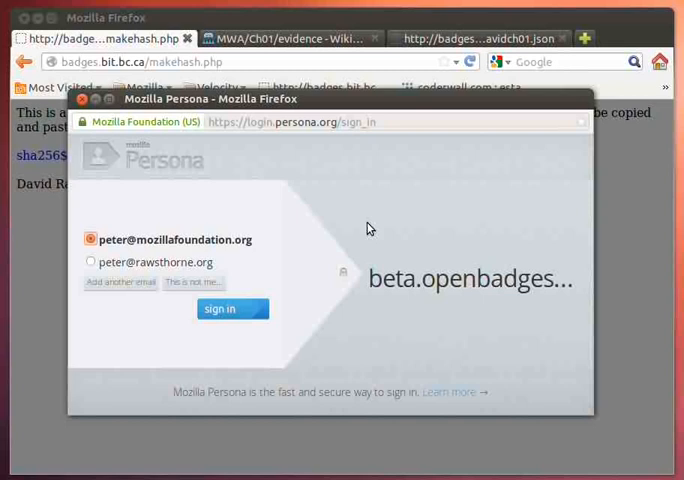
mouse_move(418, 288)
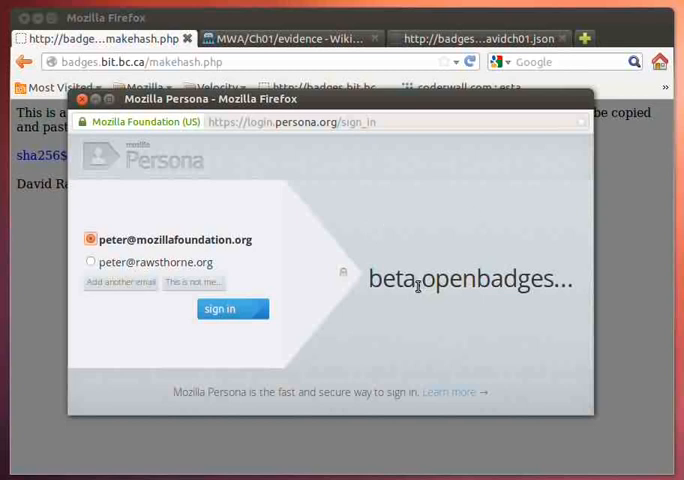
mouse_move(194, 246)
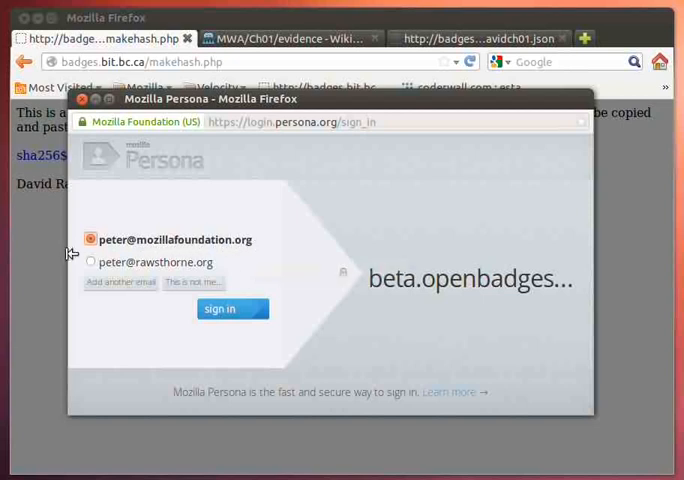
mouse_move(430, 304)
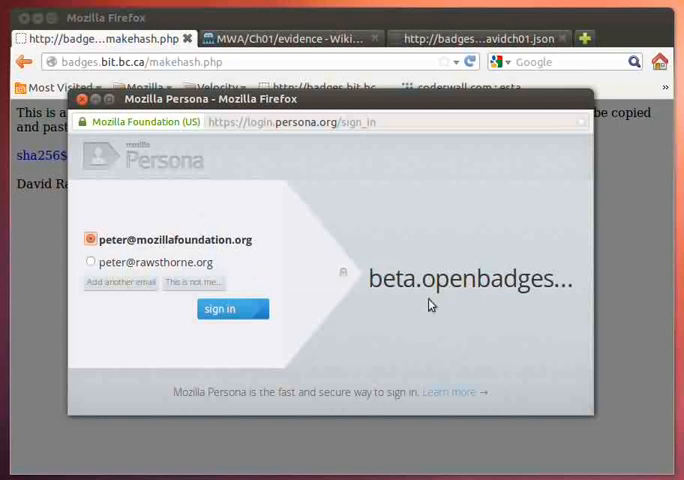
mouse_move(168, 252)
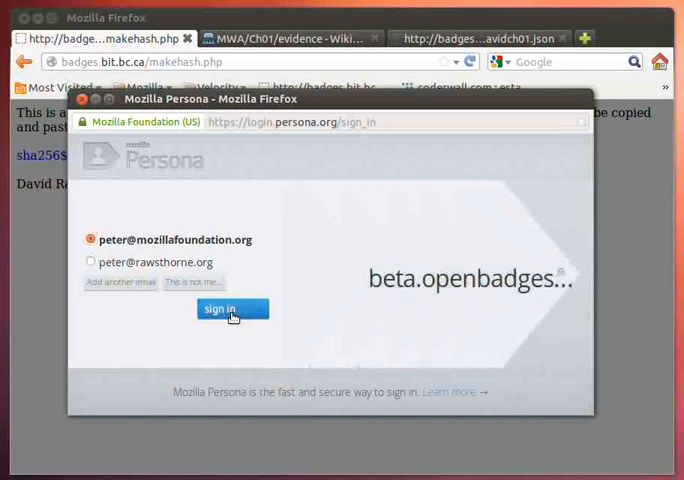
click(232, 308)
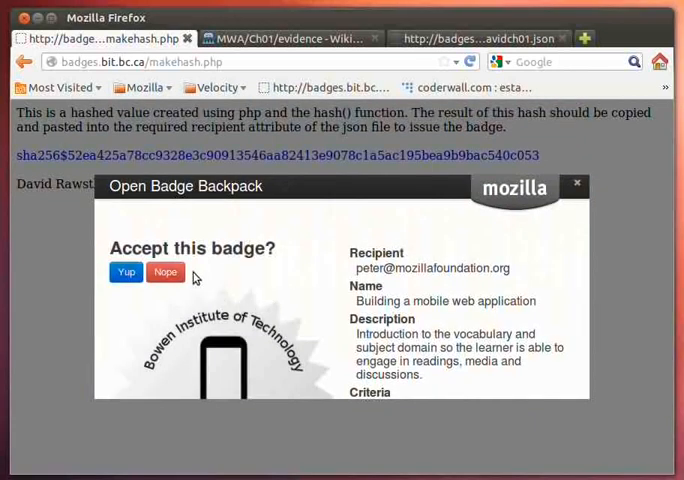
mouse_move(478, 268)
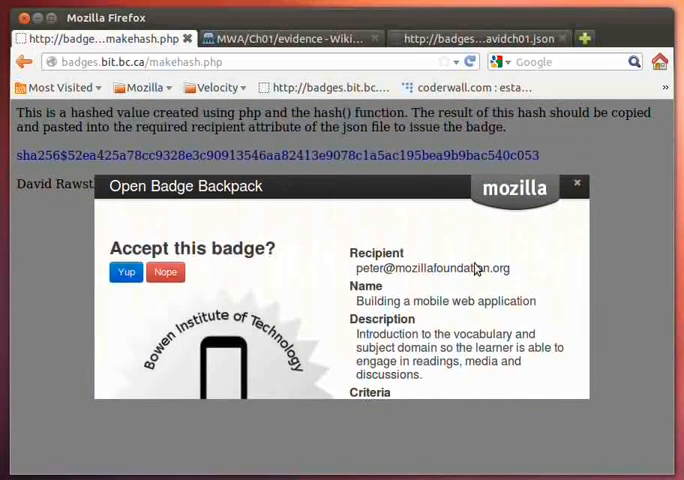
mouse_move(390, 336)
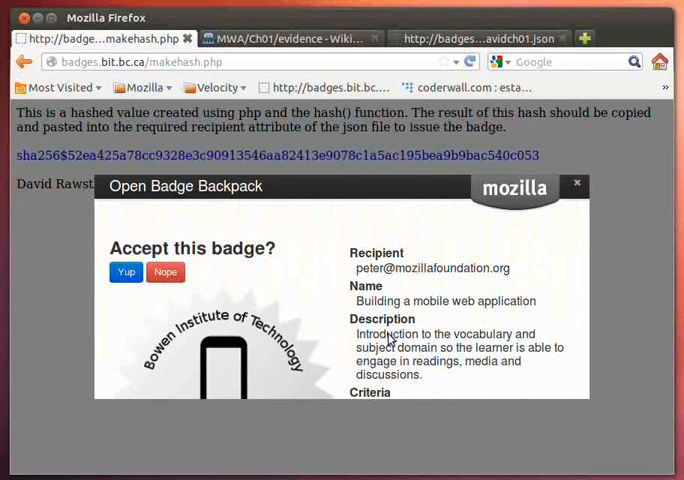
mouse_move(224, 342)
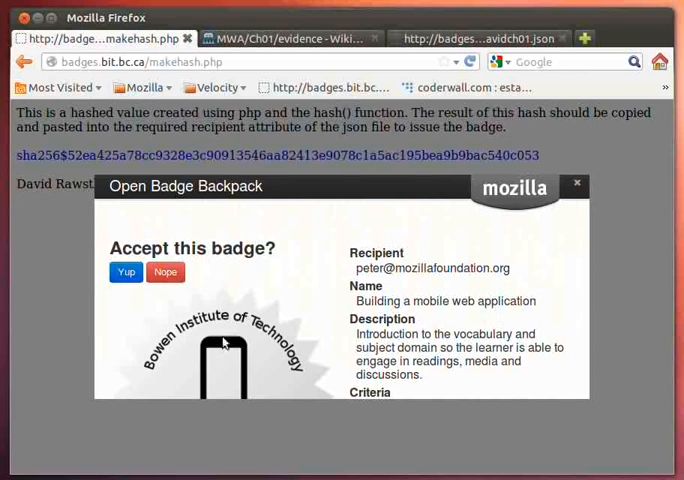
Accept the 'Building a mobile web application' badge and go to the Backpack collection
click(124, 272)
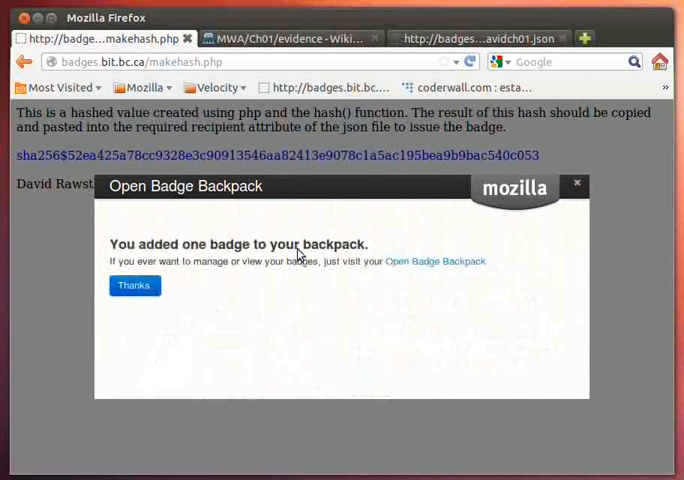
mouse_move(350, 254)
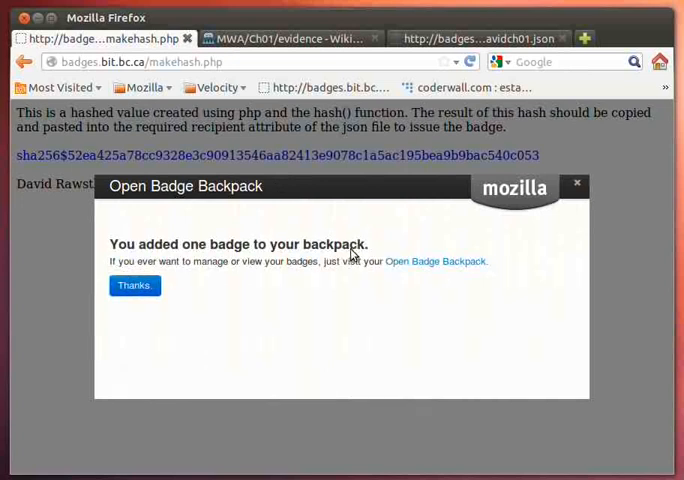
mouse_move(424, 262)
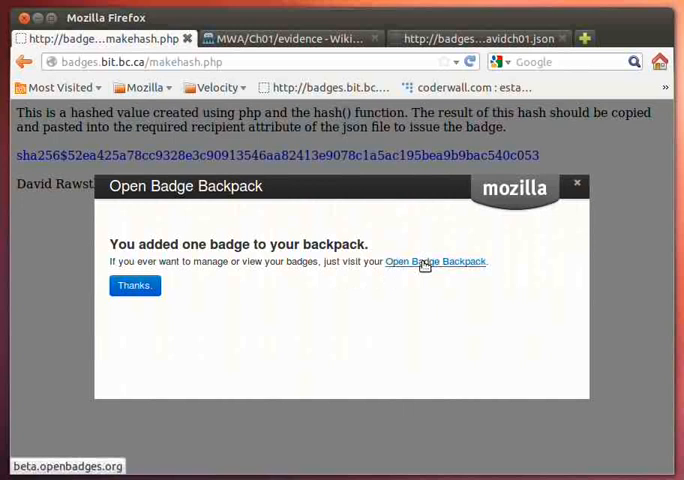
click(436, 260)
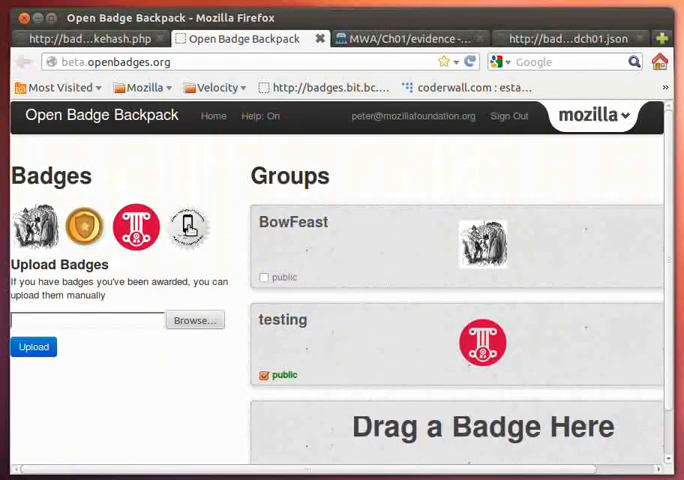
Review the Bowen Institute badge's issuer, criteria and evidence, then close the details
click(186, 224)
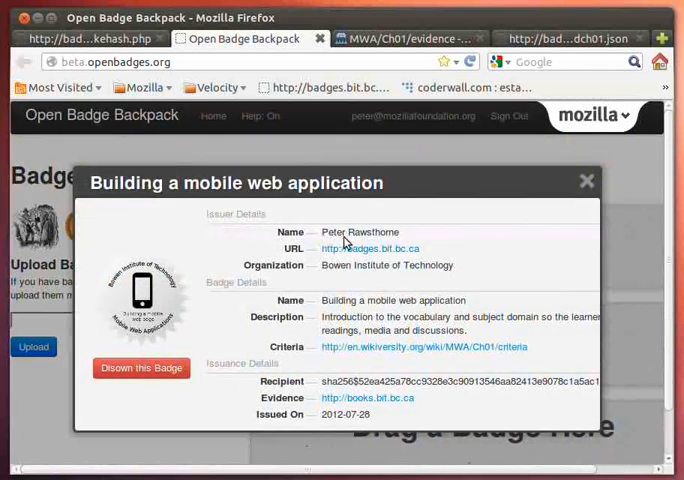
mouse_move(372, 256)
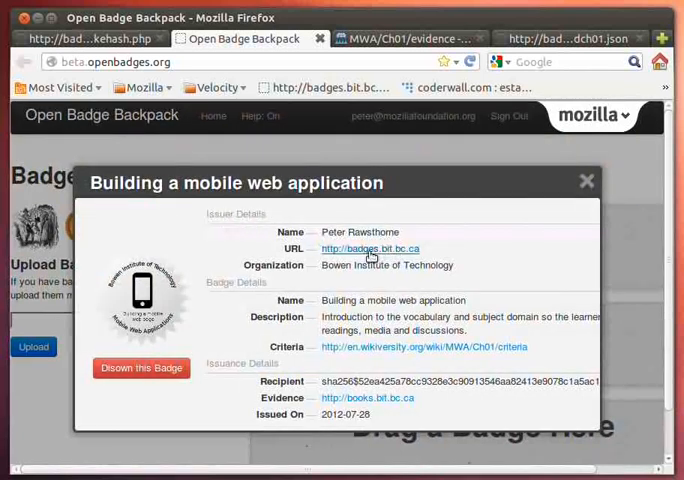
mouse_move(396, 262)
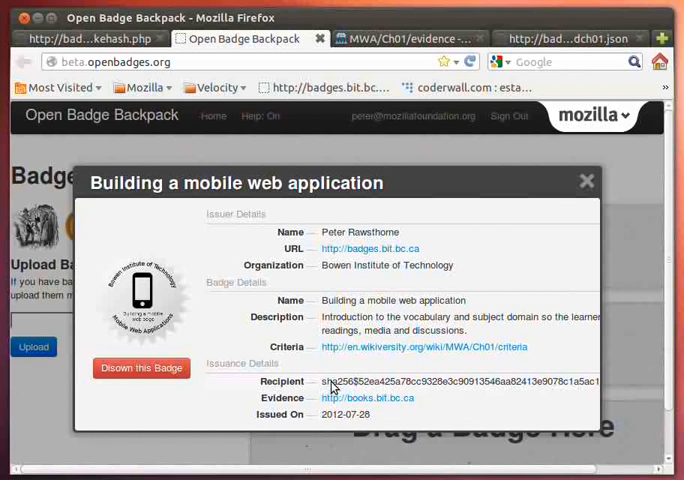
mouse_move(484, 398)
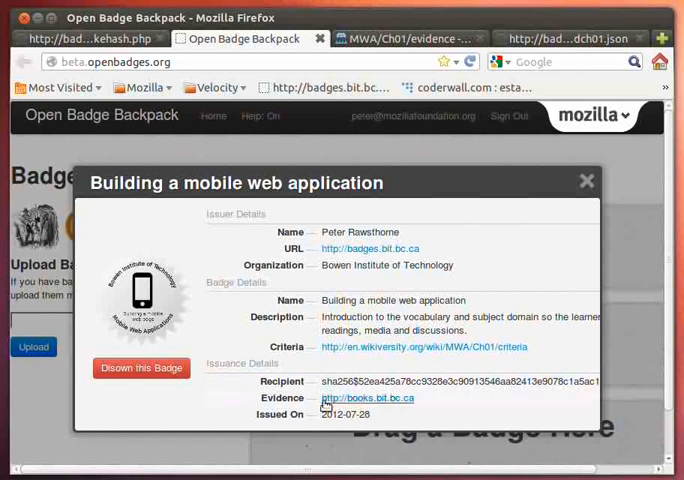
mouse_move(370, 396)
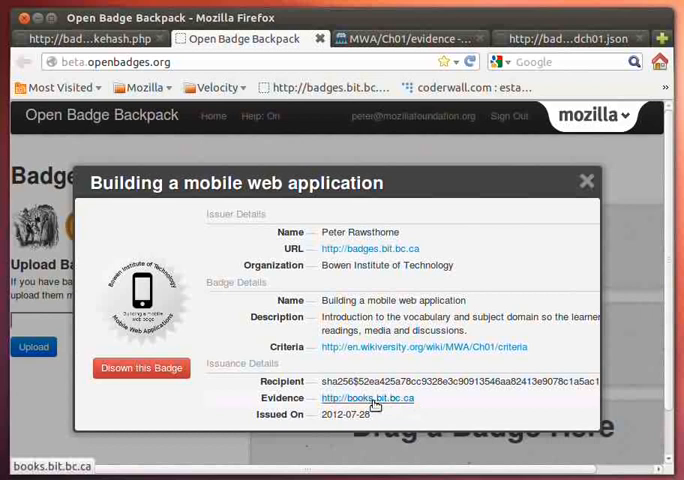
mouse_move(424, 412)
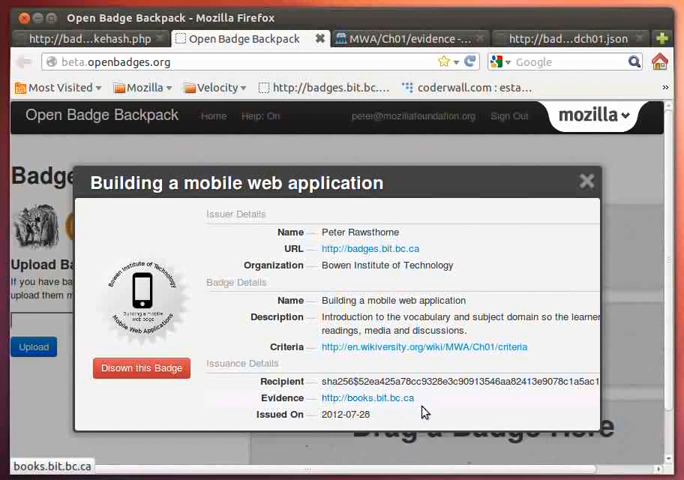
mouse_move(408, 424)
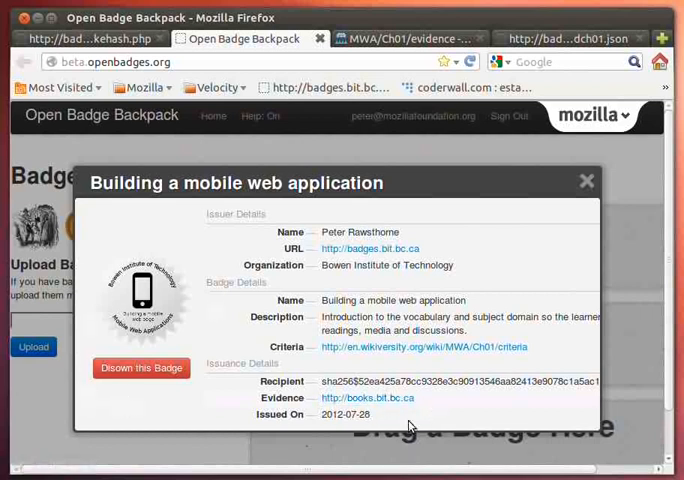
mouse_move(136, 384)
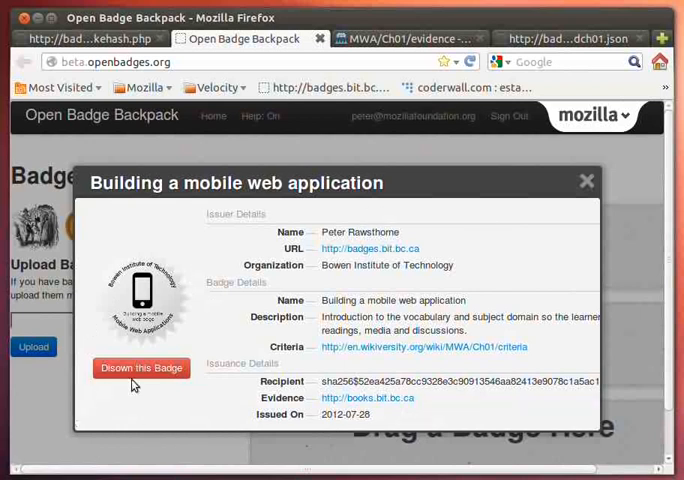
mouse_move(150, 374)
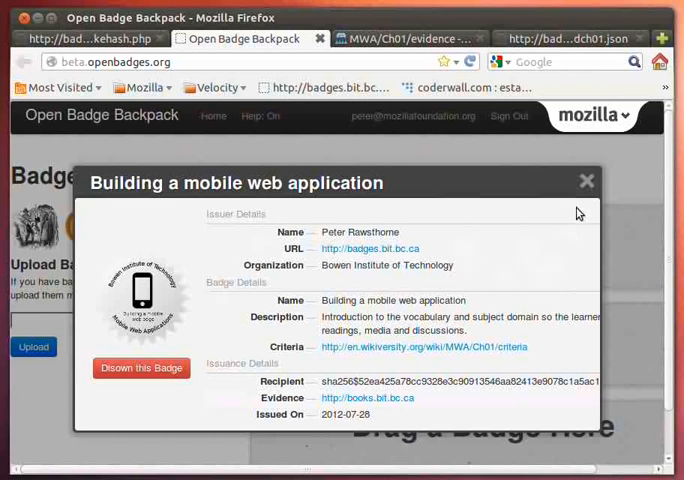
click(586, 180)
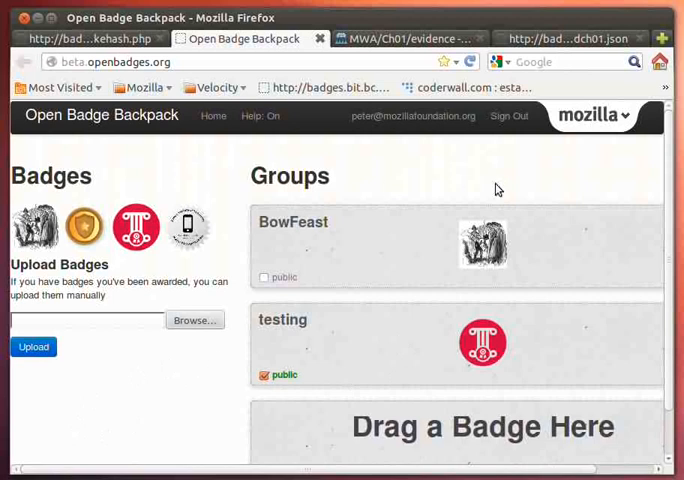
mouse_move(472, 184)
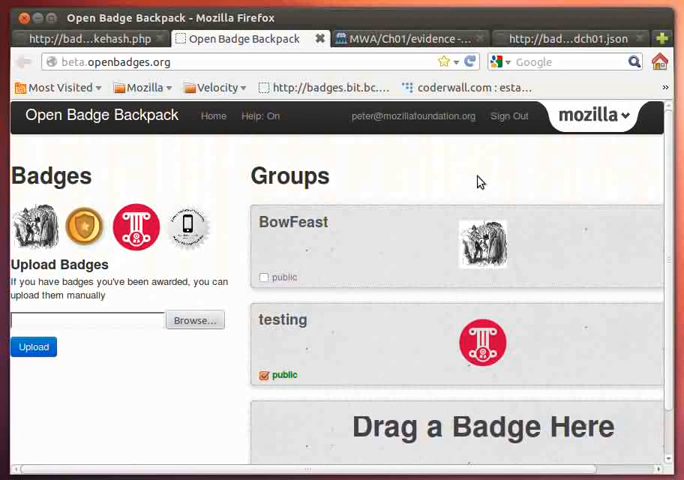
mouse_move(456, 176)
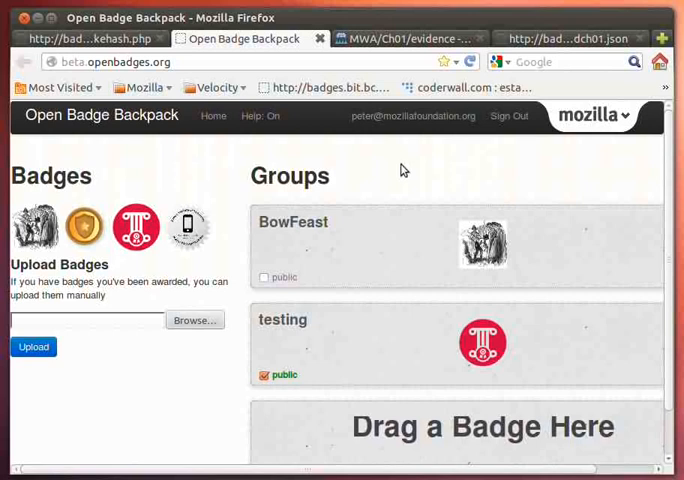
mouse_move(408, 158)
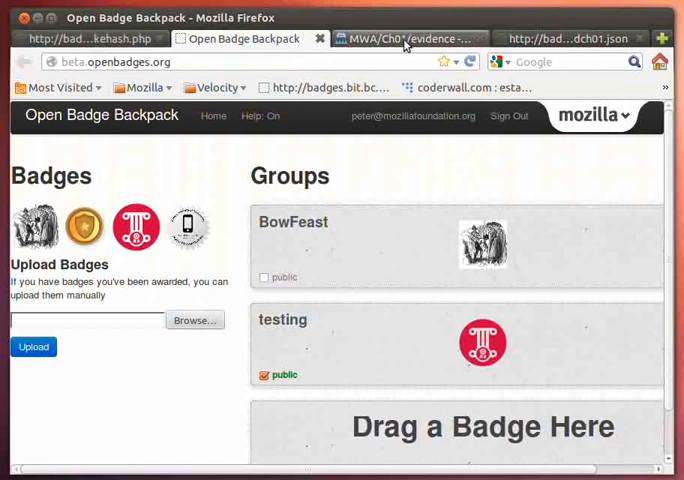
Switch to the Wikiversity MWA/Ch01/evidence page with its two signed entries
click(404, 38)
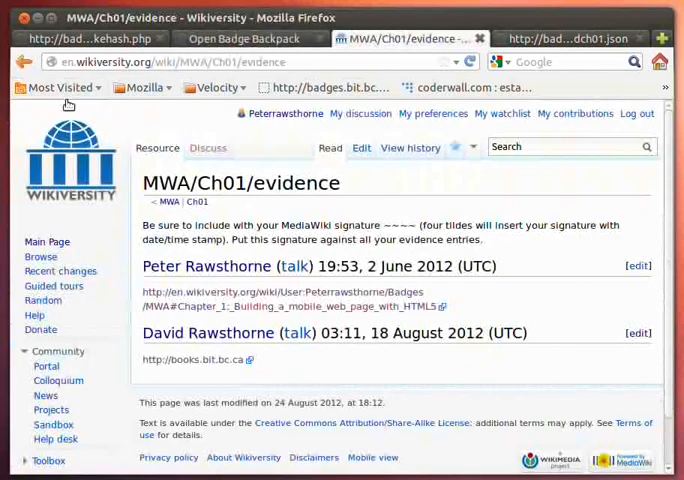
mouse_move(428, 416)
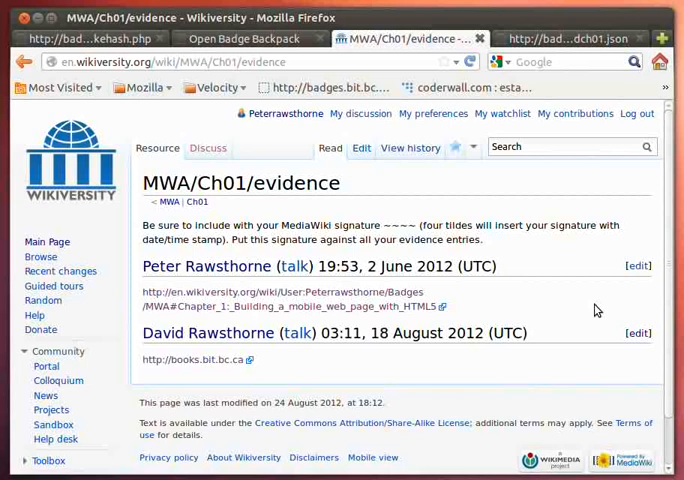
mouse_move(492, 208)
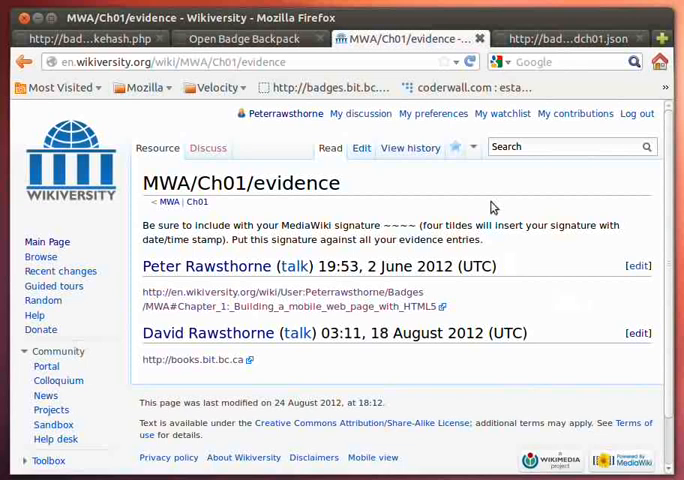